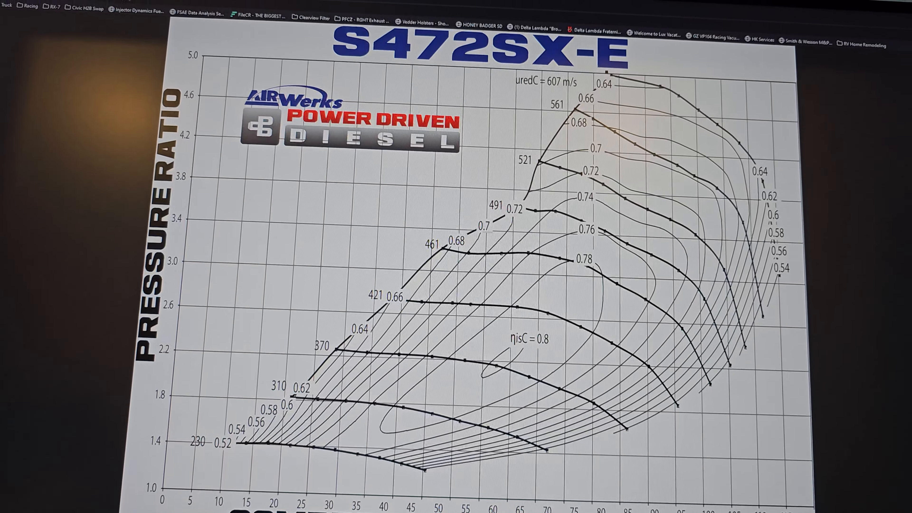
pyautogui.scroll(-3)
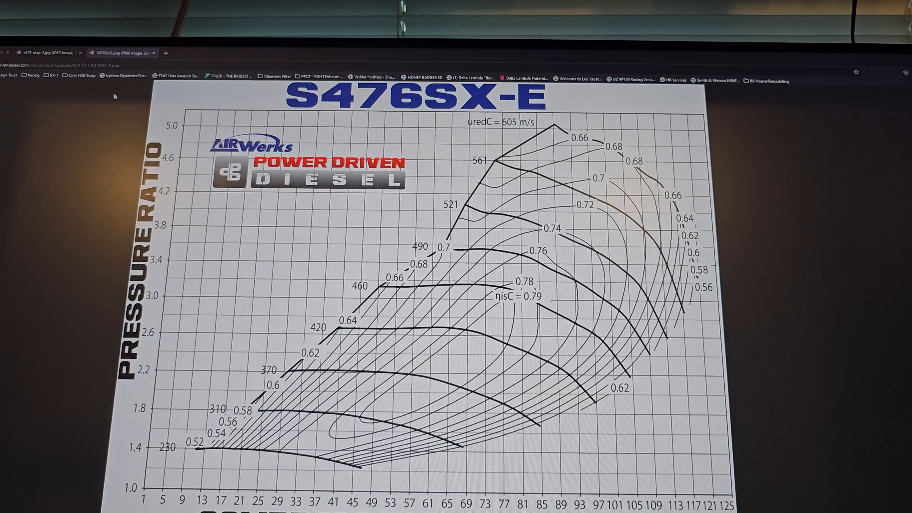
pyautogui.scroll(-3)
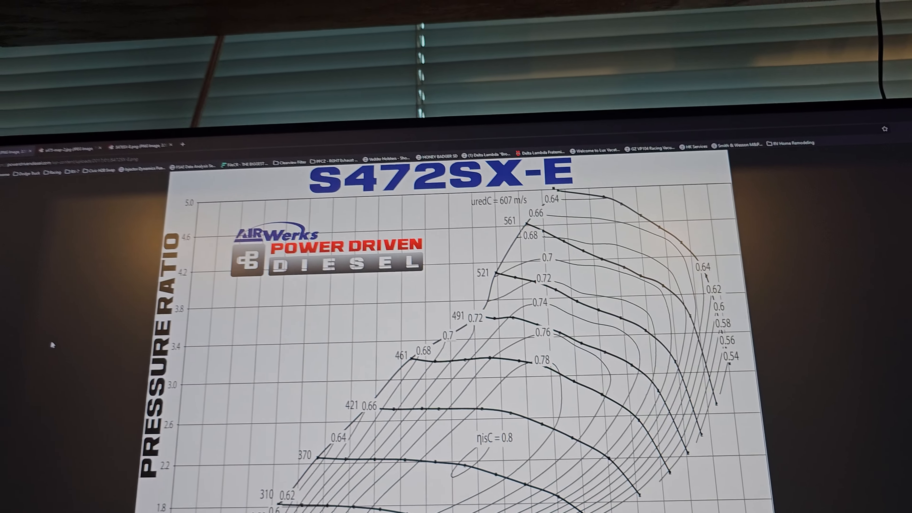
pyautogui.scroll(3)
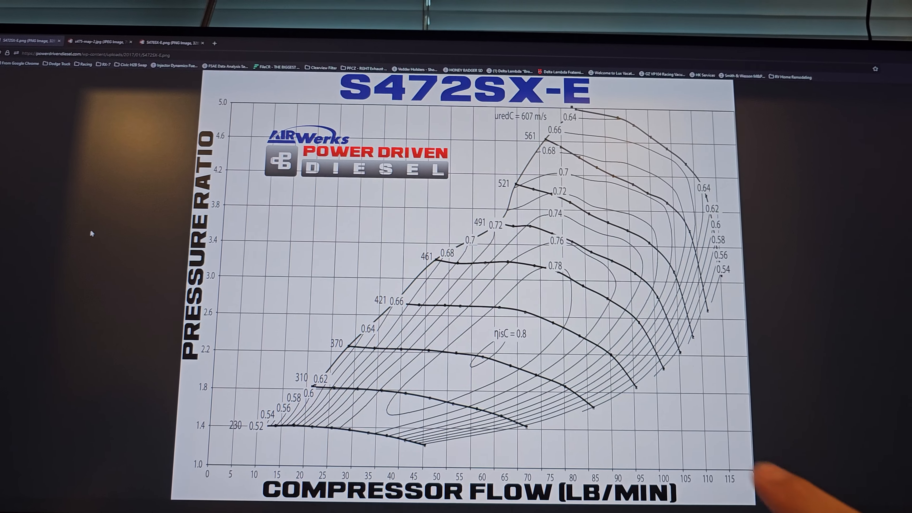
pyautogui.scroll(-3)
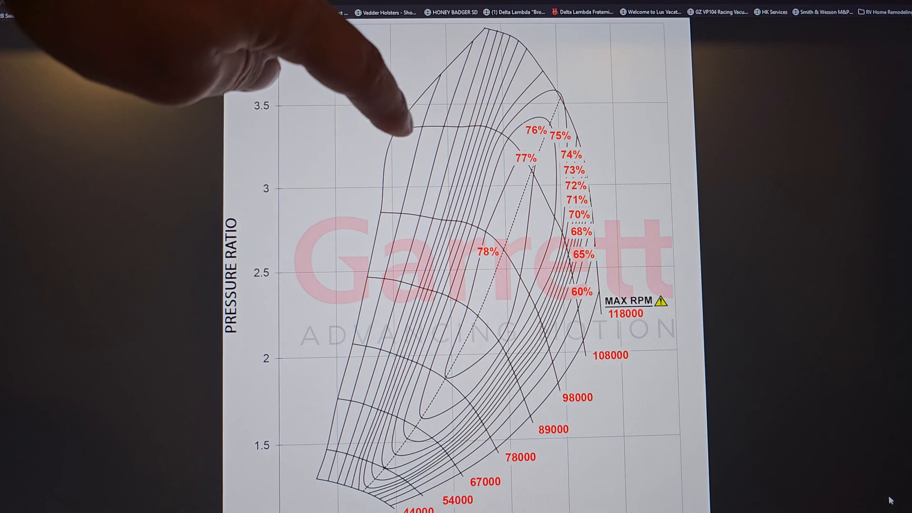
pyautogui.scroll(-3)
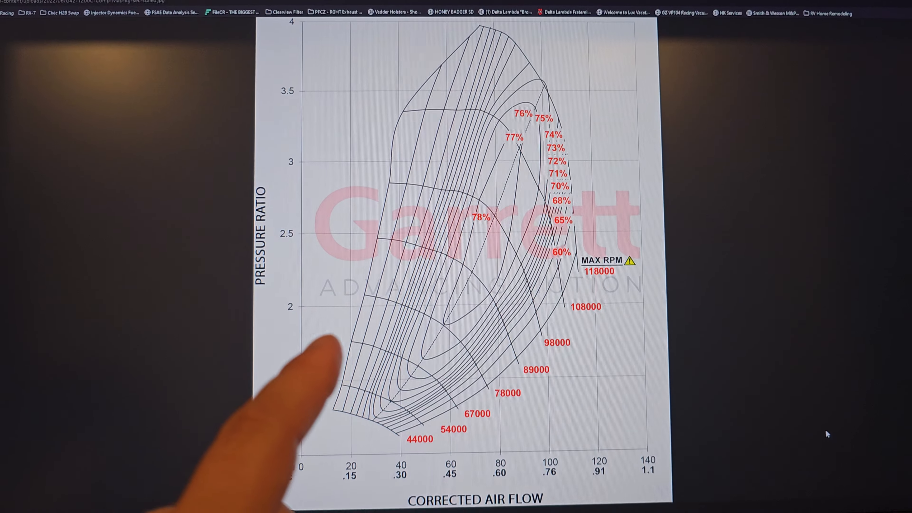
pyautogui.scroll(-3)
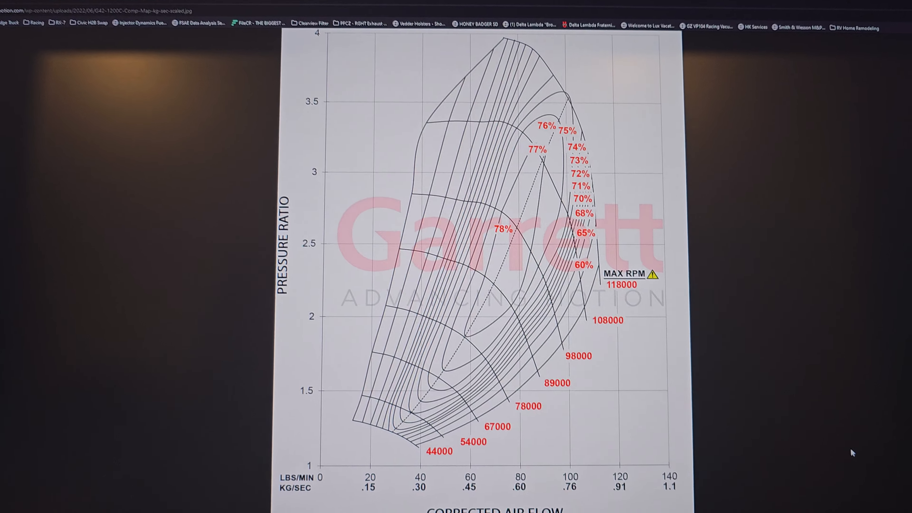
pyautogui.scroll(-3)
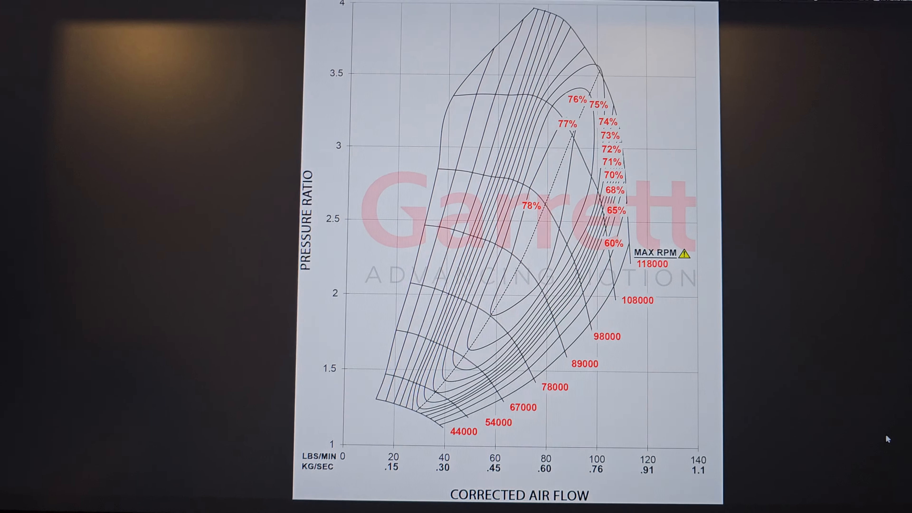